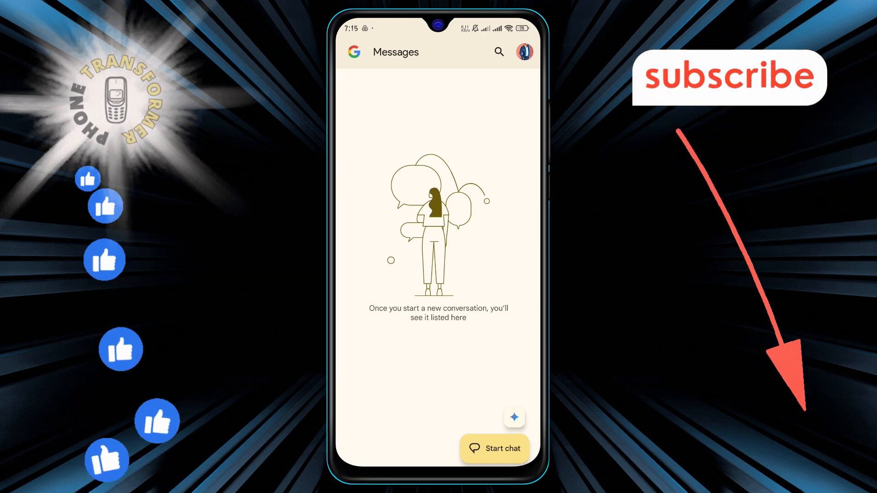
Open the Google Messages account menu from the profile picture.
left_click(524, 51)
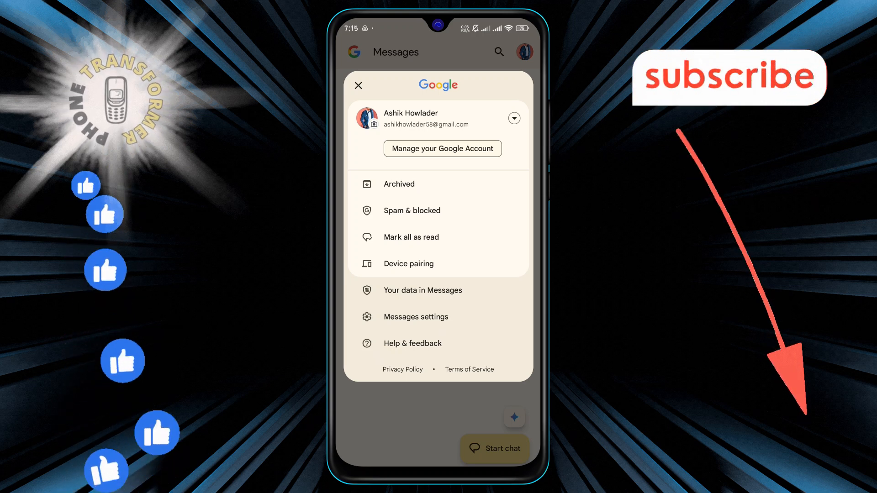
left_click(412, 211)
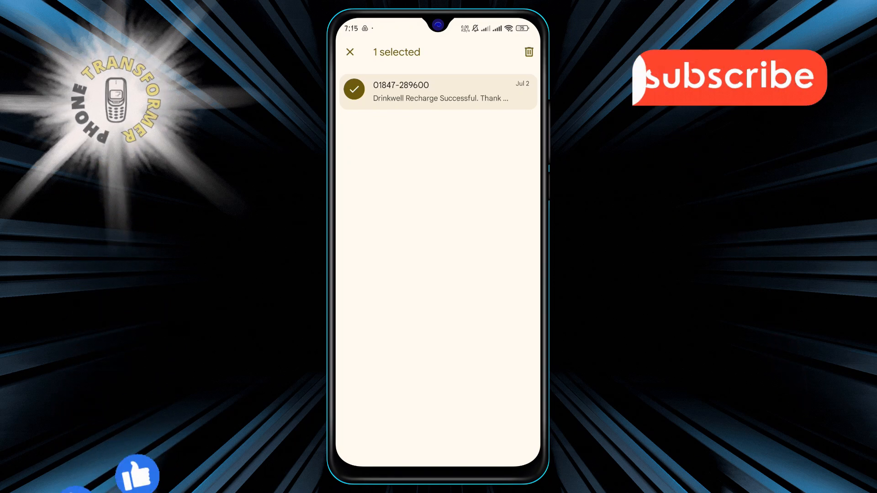
left_click(531, 49)
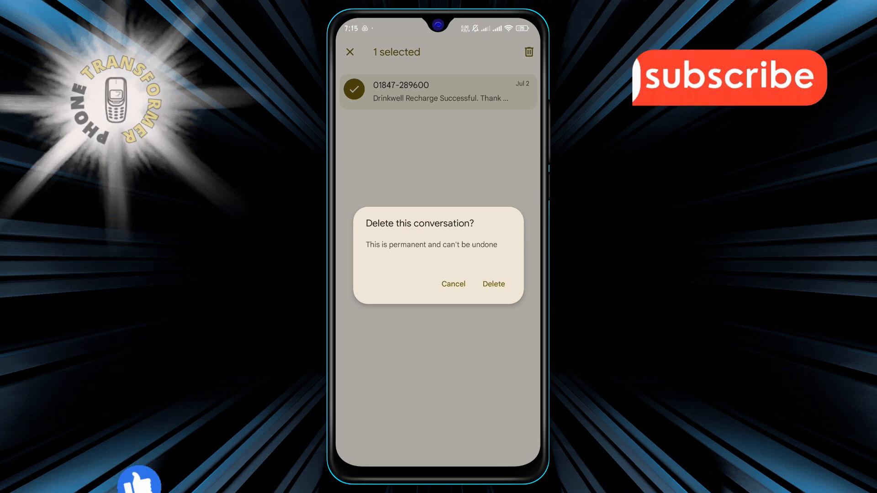
left_click(454, 283)
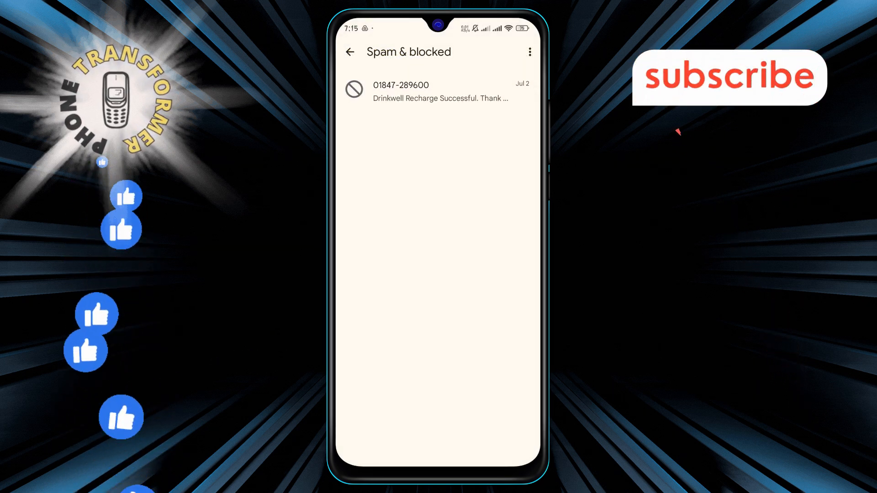